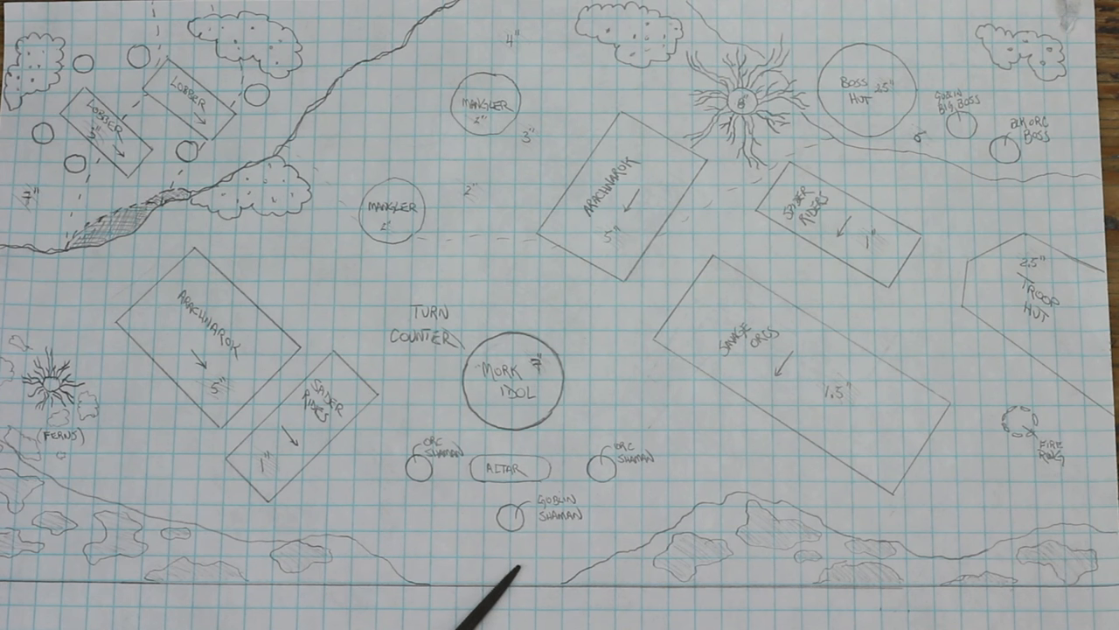
{"action": "mouse_move", "coordinate": [341, 376]}
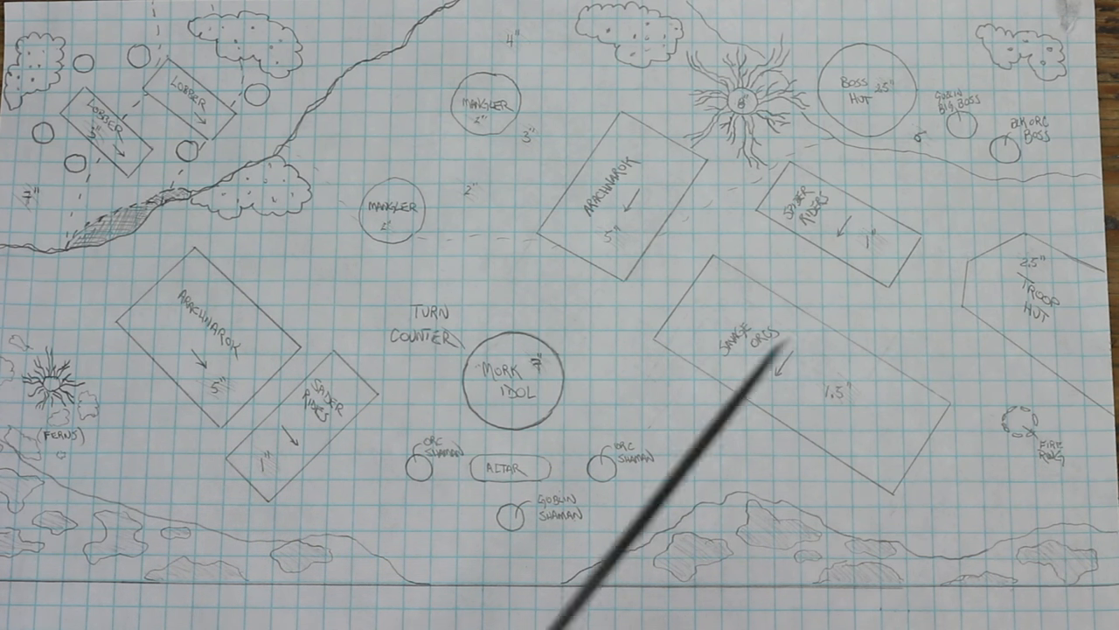
{"action": "mouse_move", "coordinate": [218, 315]}
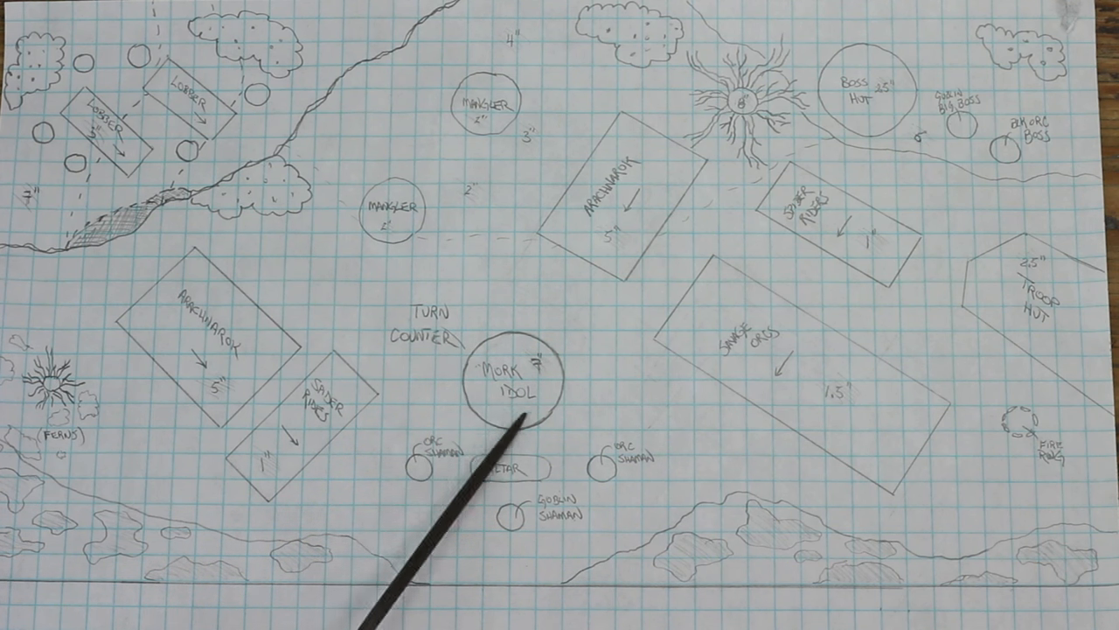
{"action": "mouse_move", "coordinate": [490, 437]}
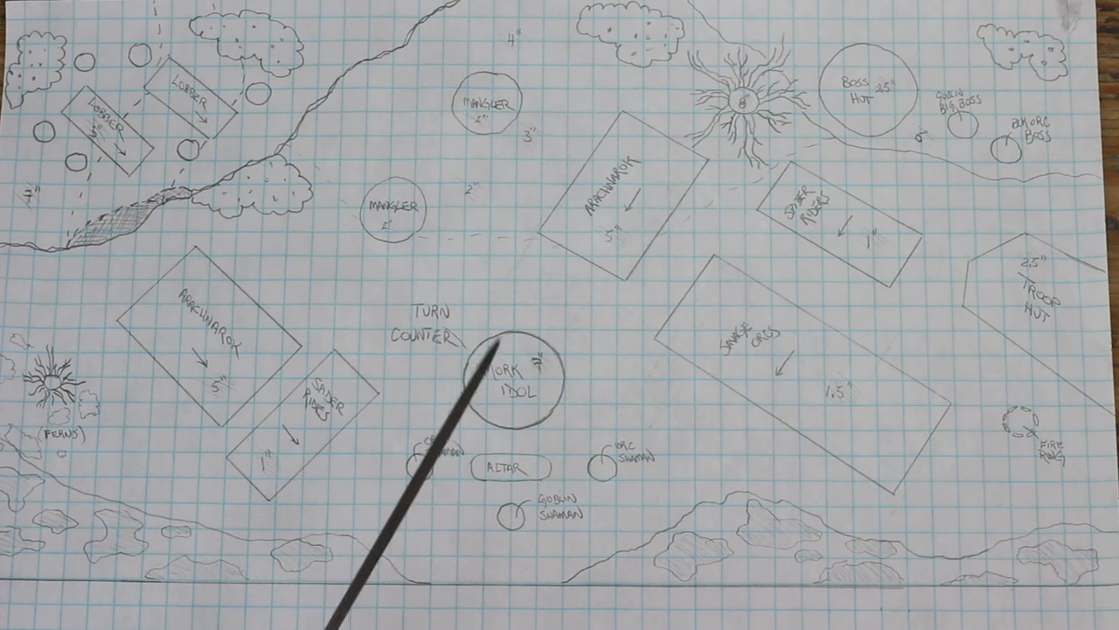
{"action": "mouse_move", "coordinate": [533, 437]}
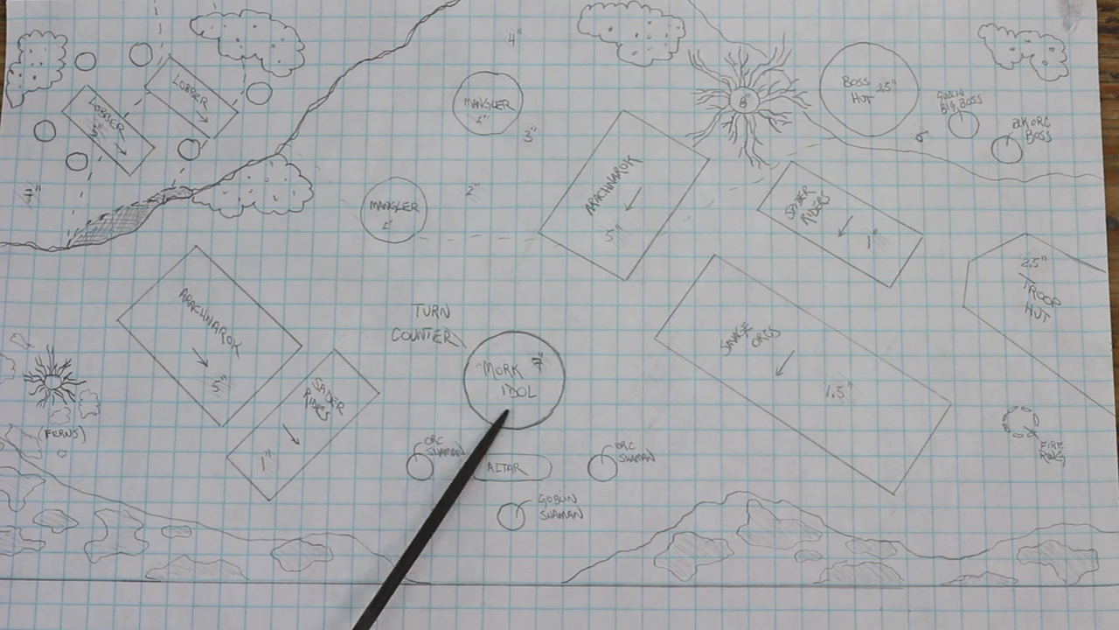
{"action": "mouse_move", "coordinate": [595, 455]}
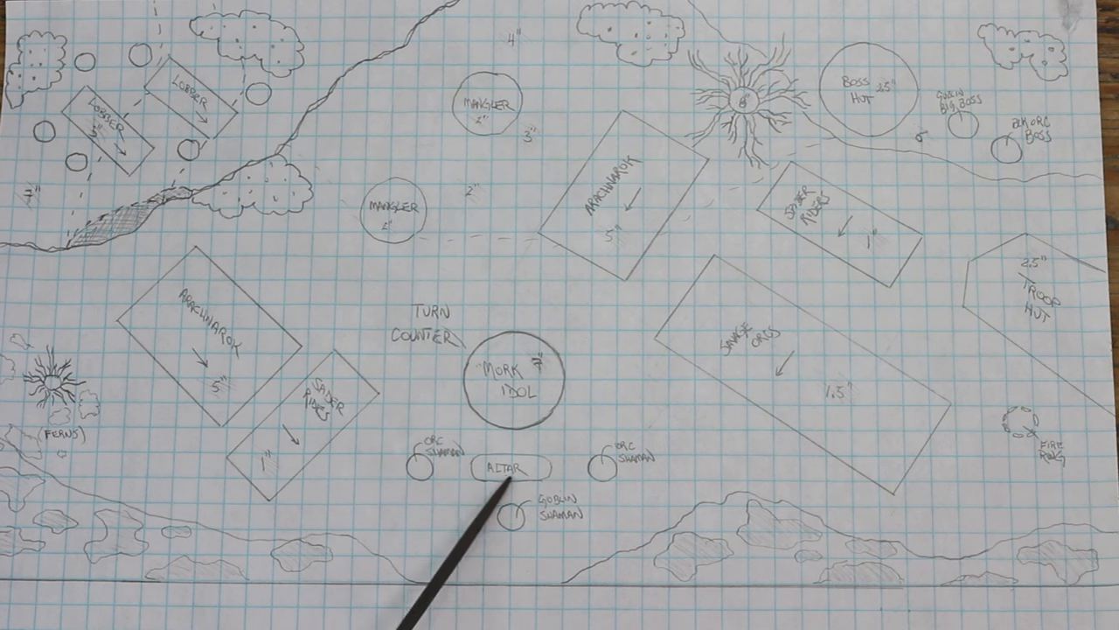
{"action": "mouse_move", "coordinate": [542, 489]}
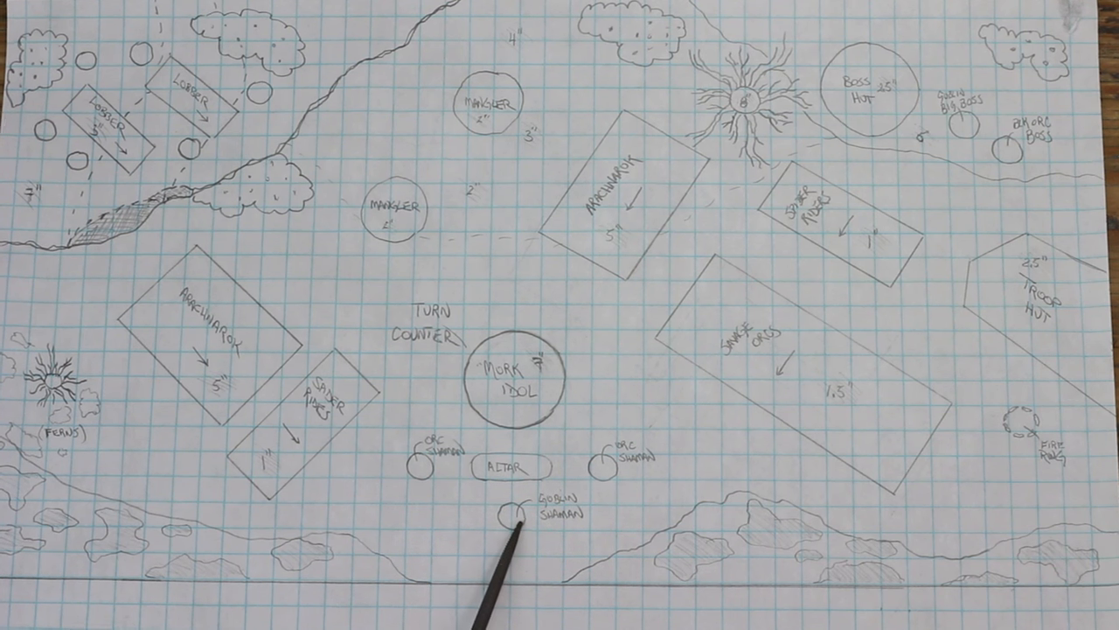
{"action": "mouse_move", "coordinate": [499, 472]}
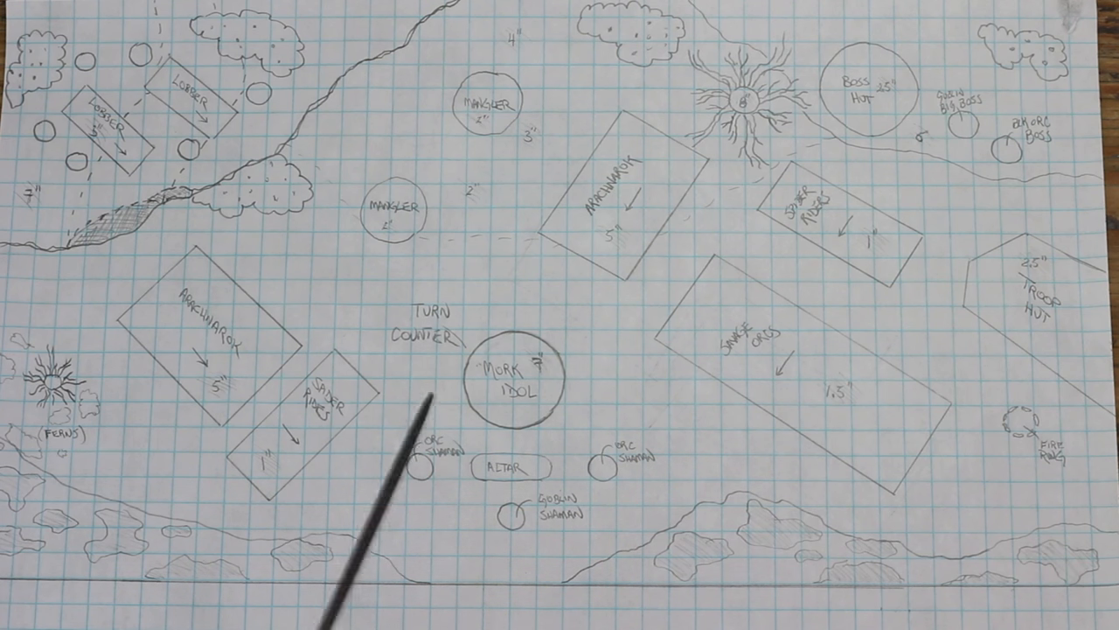
{"action": "mouse_move", "coordinate": [577, 507]}
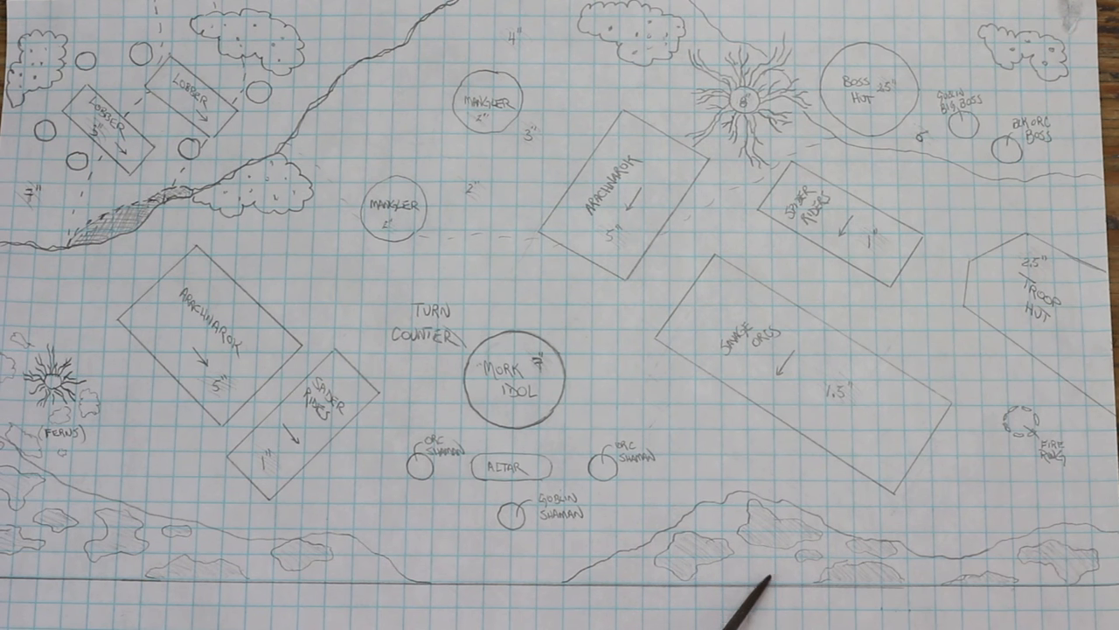
{"action": "mouse_move", "coordinate": [770, 568]}
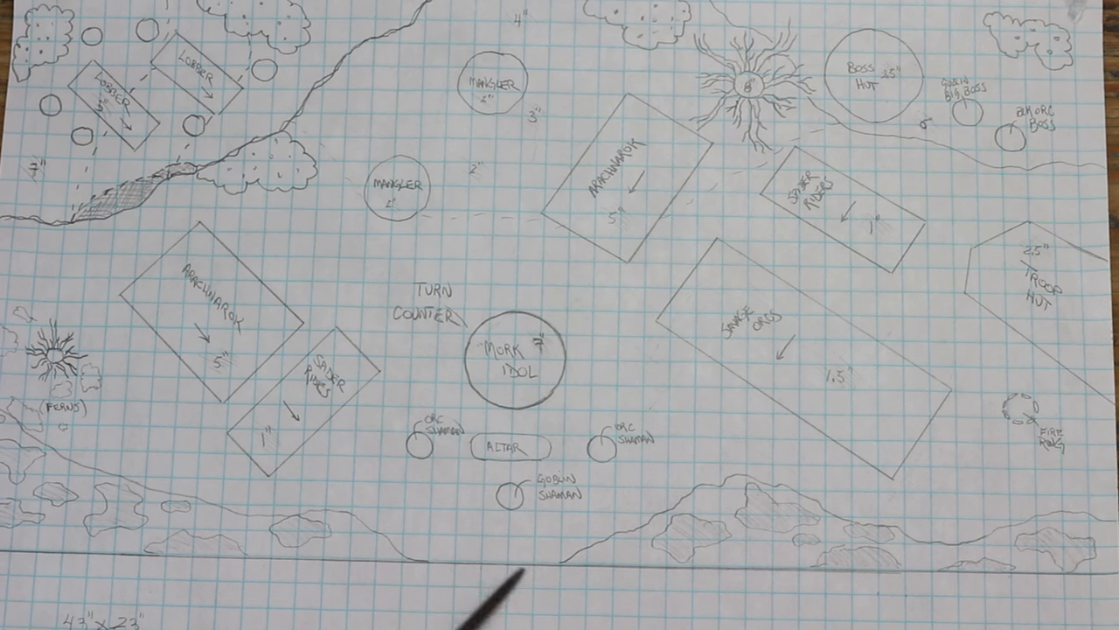
{"action": "mouse_move", "coordinate": [454, 577]}
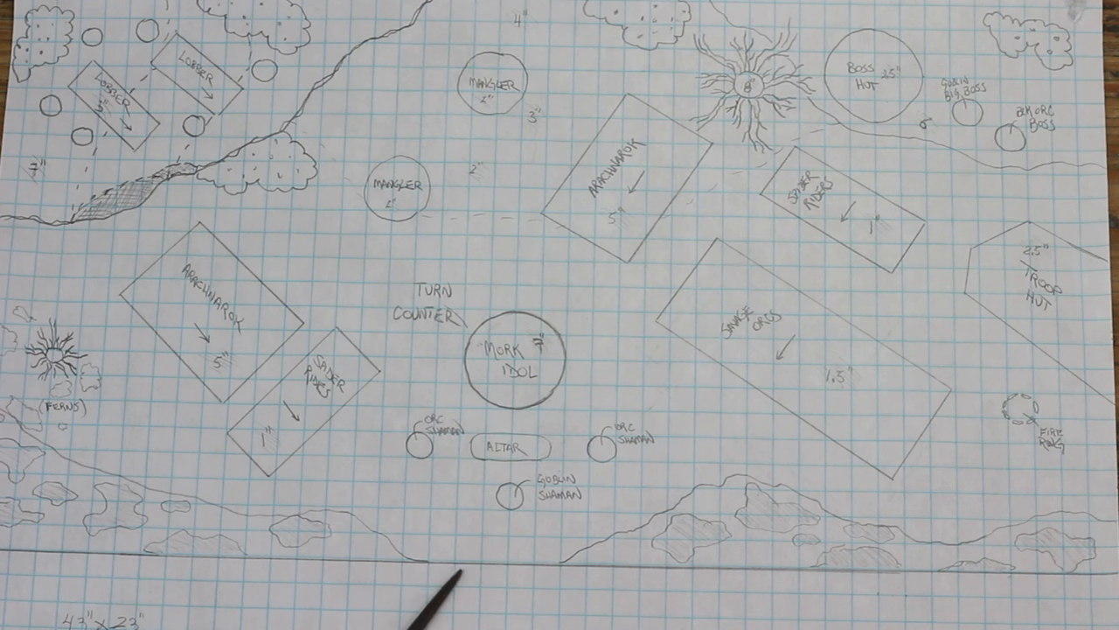